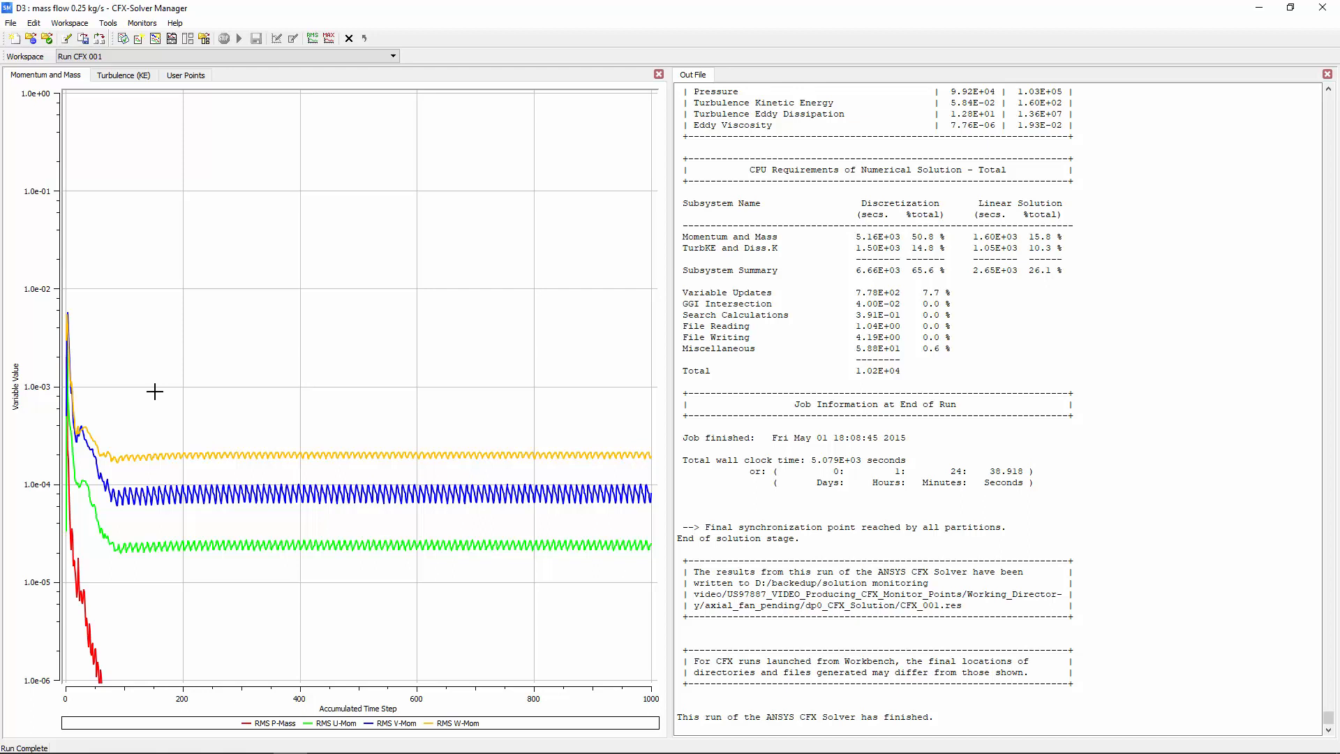
{"action": "mouse_move", "coordinate": [543, 424]}
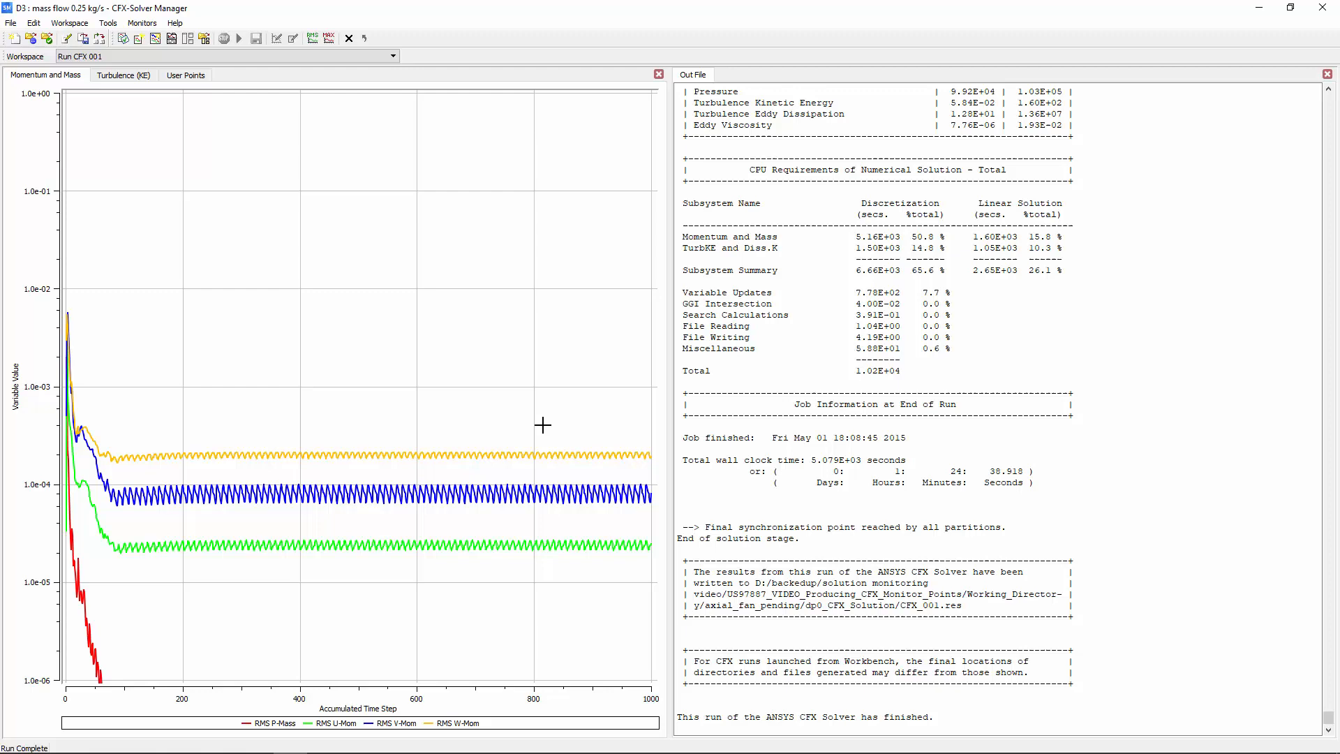
Show the MP Efficiency user points monitor plot in CFX-Solver Manager.
{"action": "left_click", "coordinate": [186, 75]}
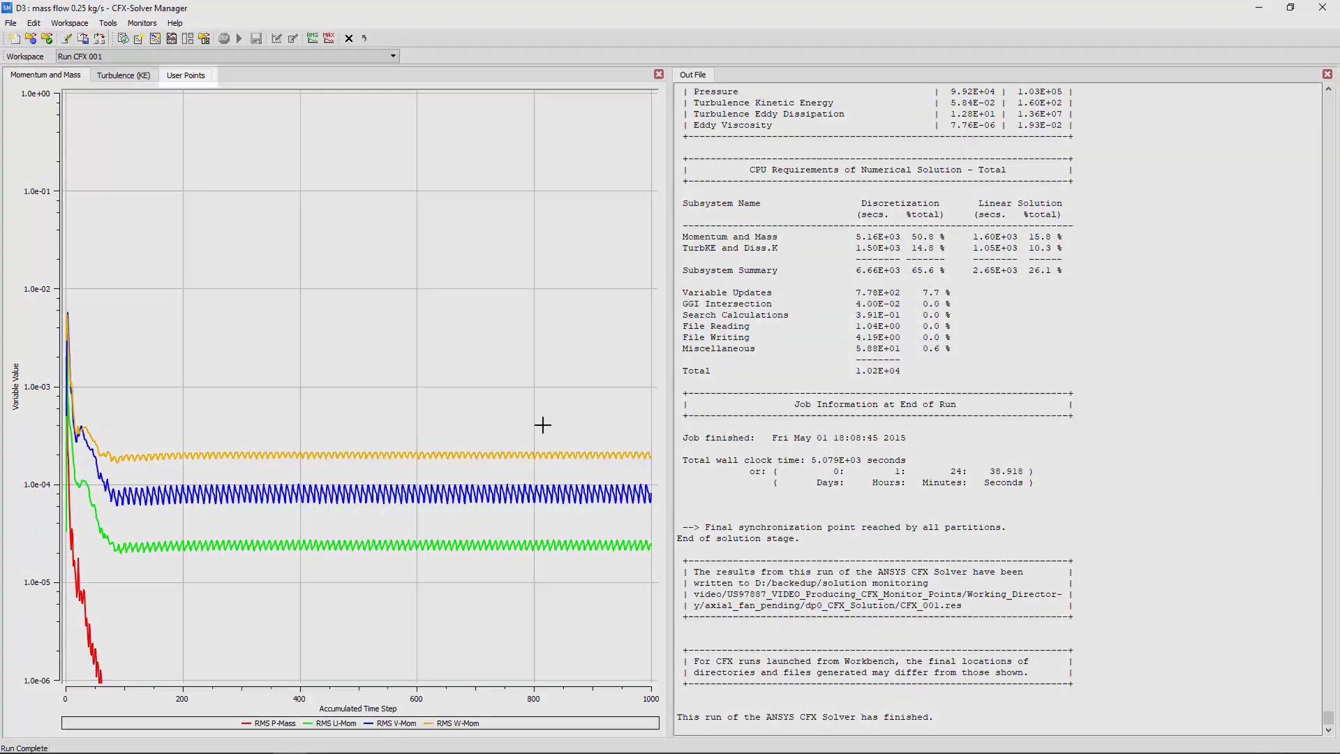
{"action": "left_click", "coordinate": [186, 75]}
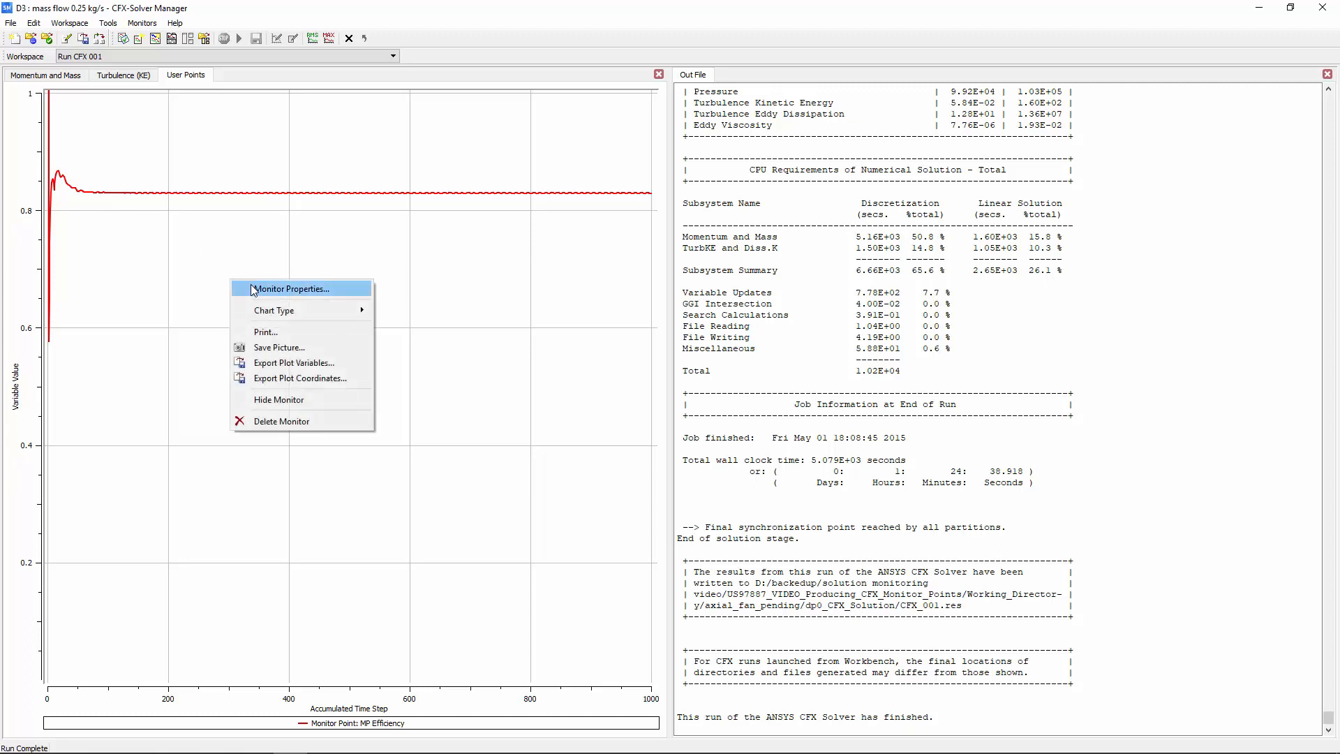
Add a derived variable: moving-interval standard deviation of MP Efficiency, default name, and enable its plot line.
{"action": "left_click", "coordinate": [292, 288]}
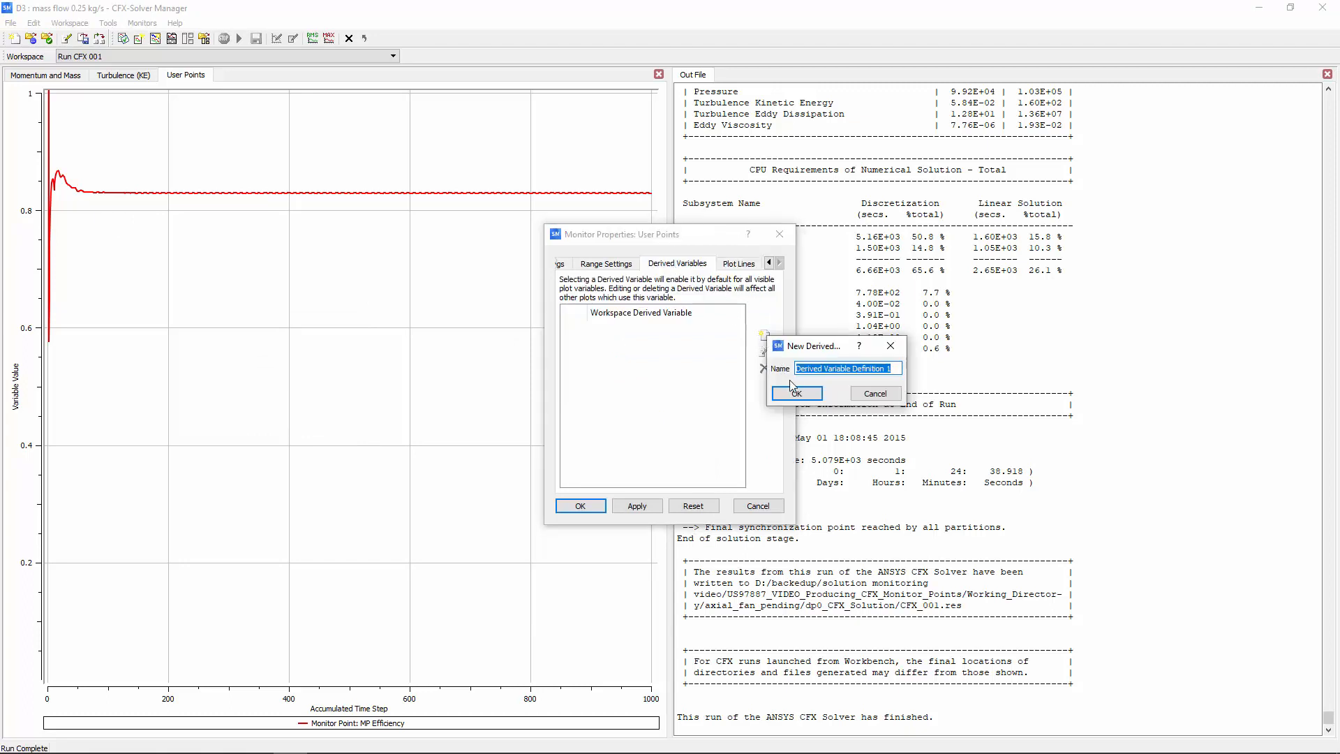
{"action": "left_click", "coordinate": [794, 393]}
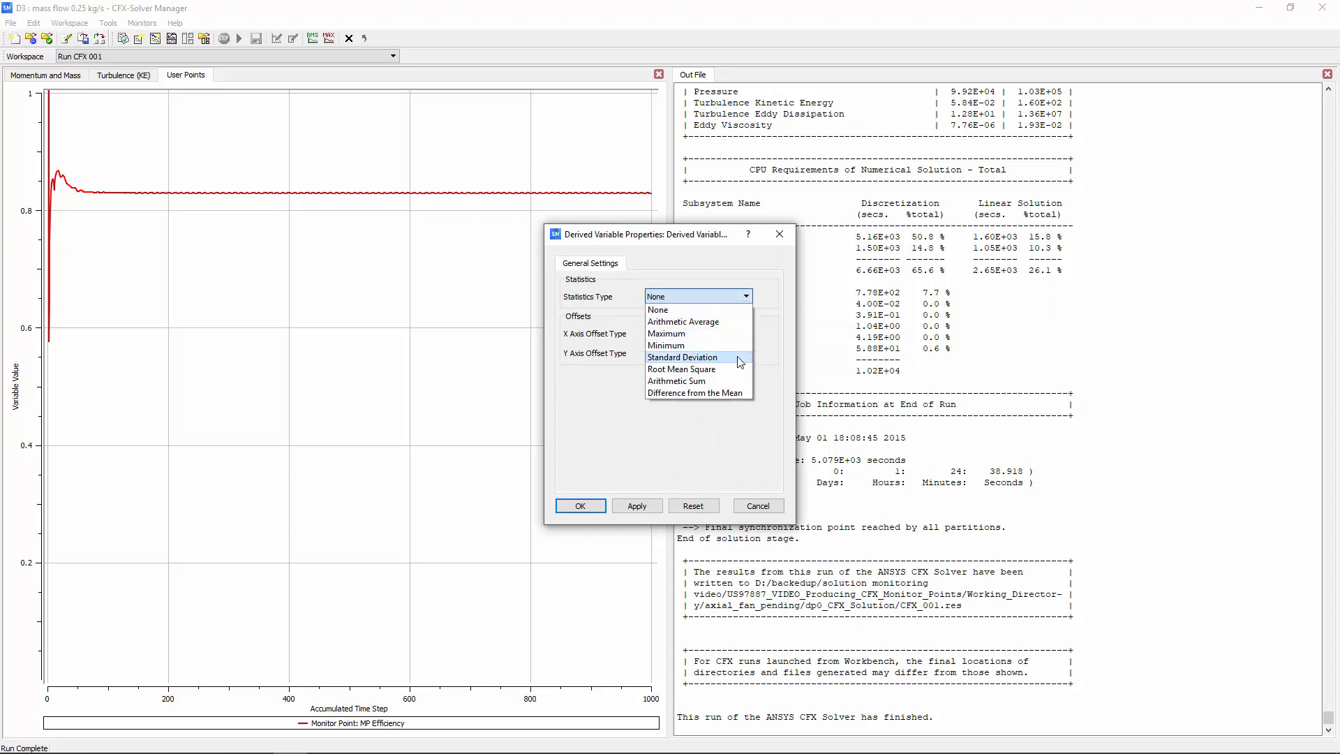
{"action": "left_click", "coordinate": [682, 356]}
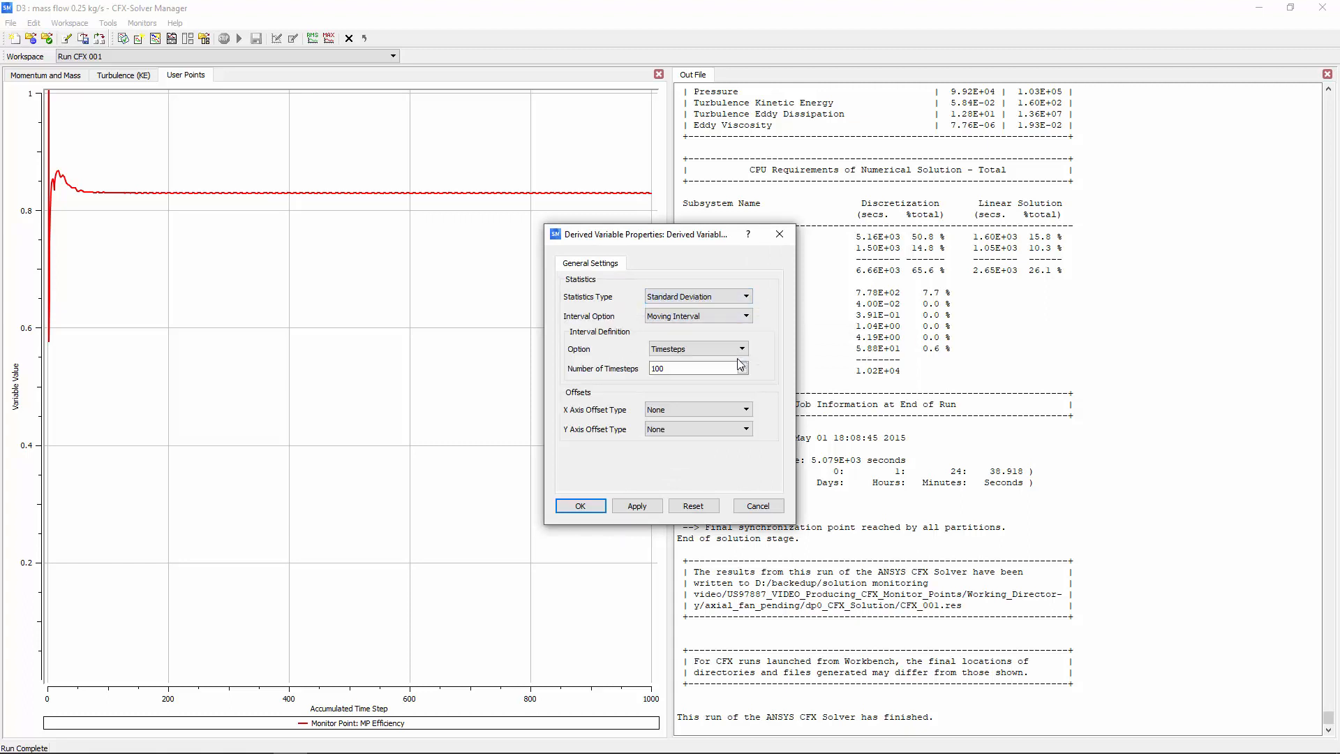
{"action": "type", "text": "50"}
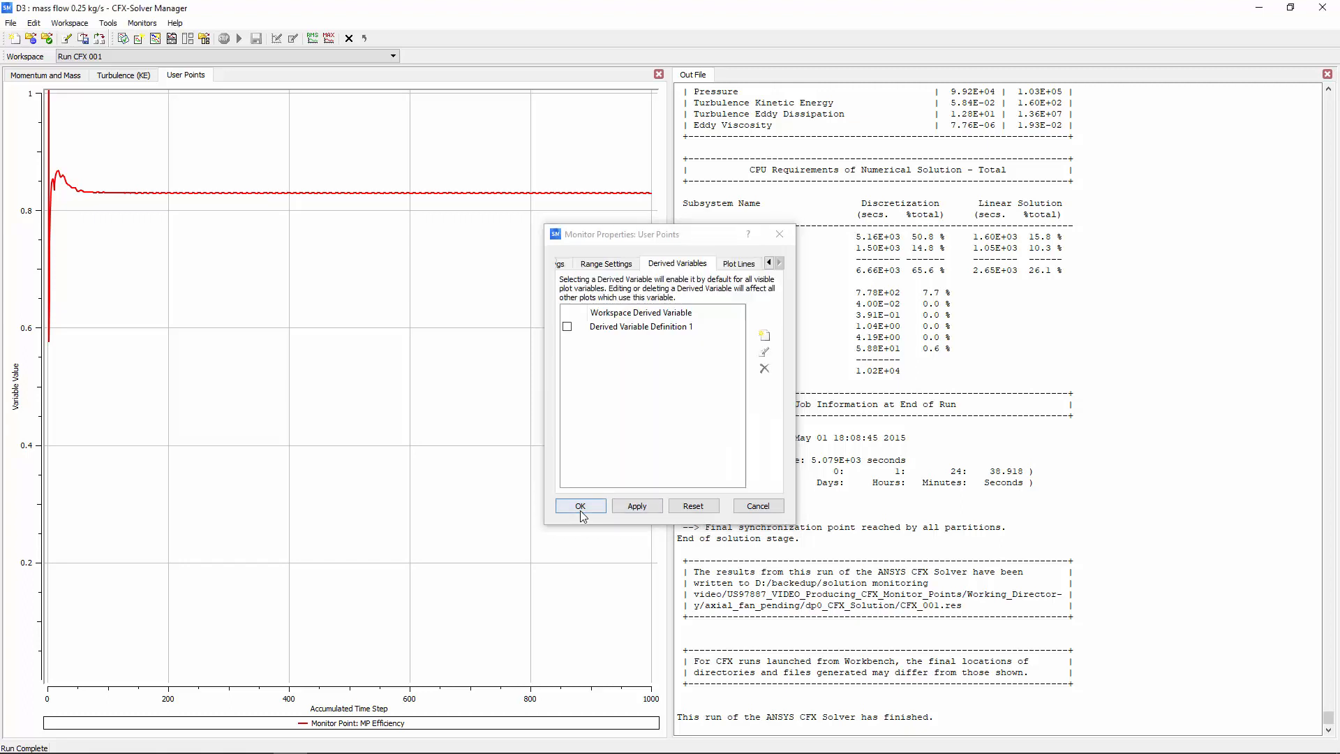
{"action": "left_click", "coordinate": [641, 327]}
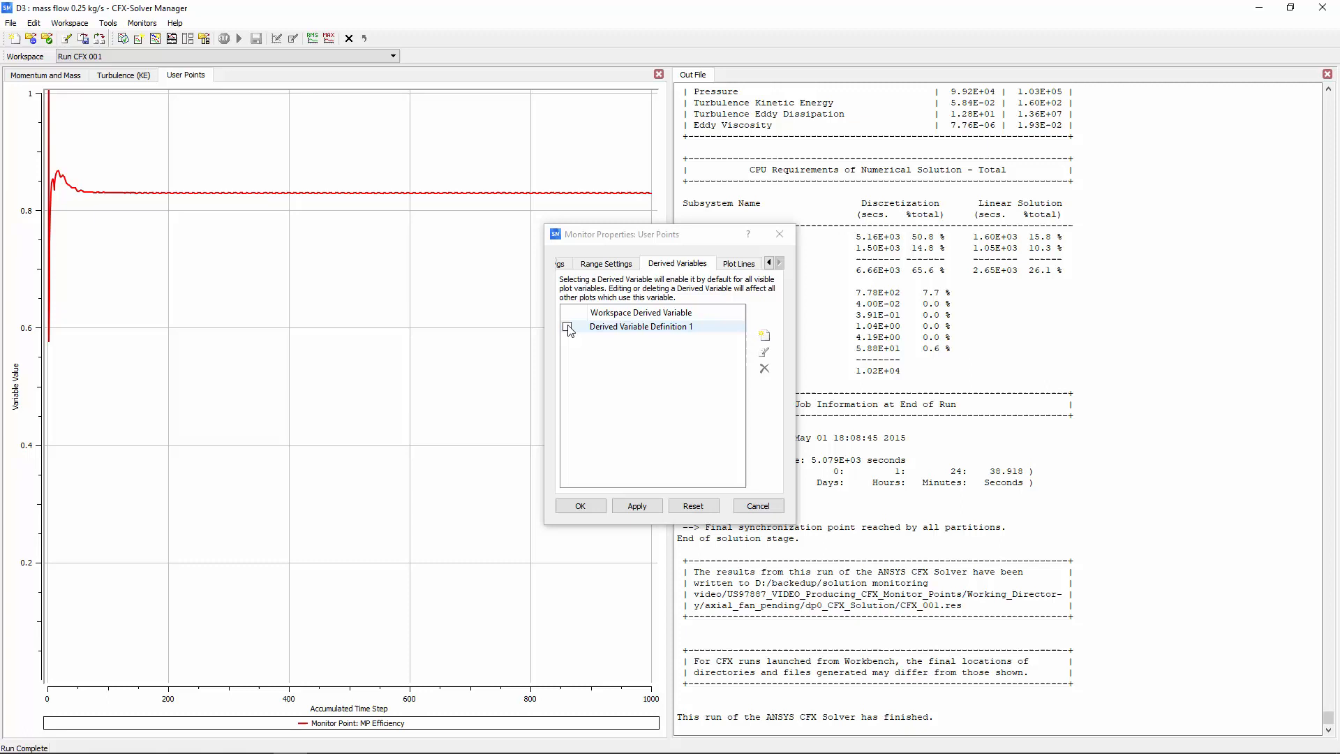
{"action": "left_click", "coordinate": [737, 262]}
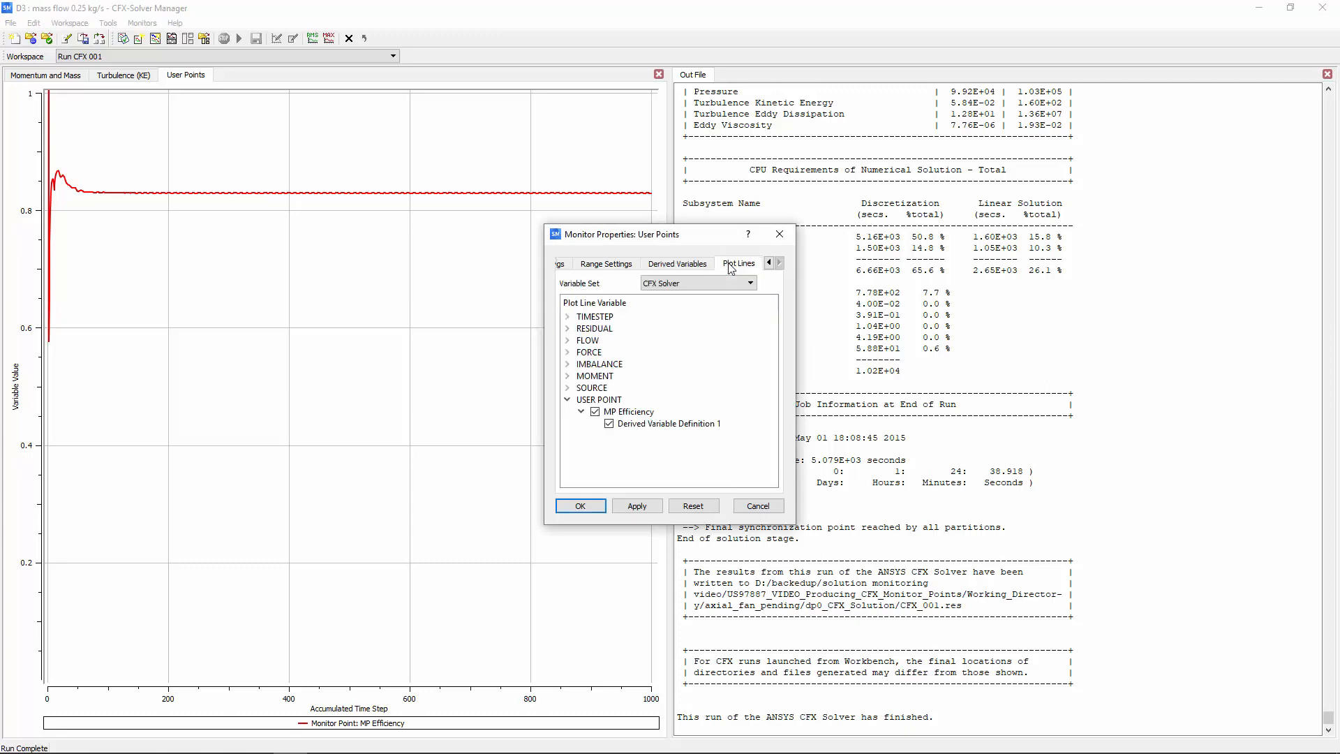
Plot only the Derived Variable Definition 1 standard deviation line, hiding raw MP Efficiency.
{"action": "left_click", "coordinate": [627, 411]}
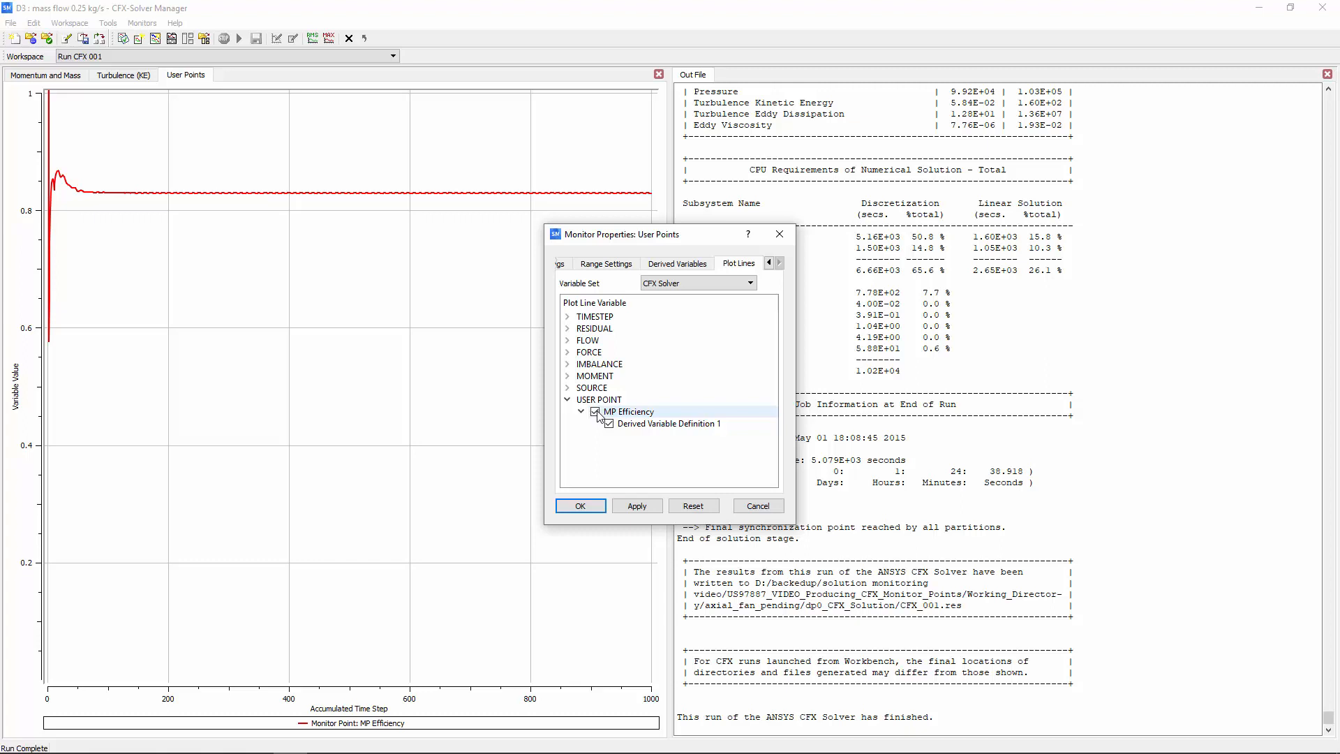
{"action": "left_click", "coordinate": [594, 411]}
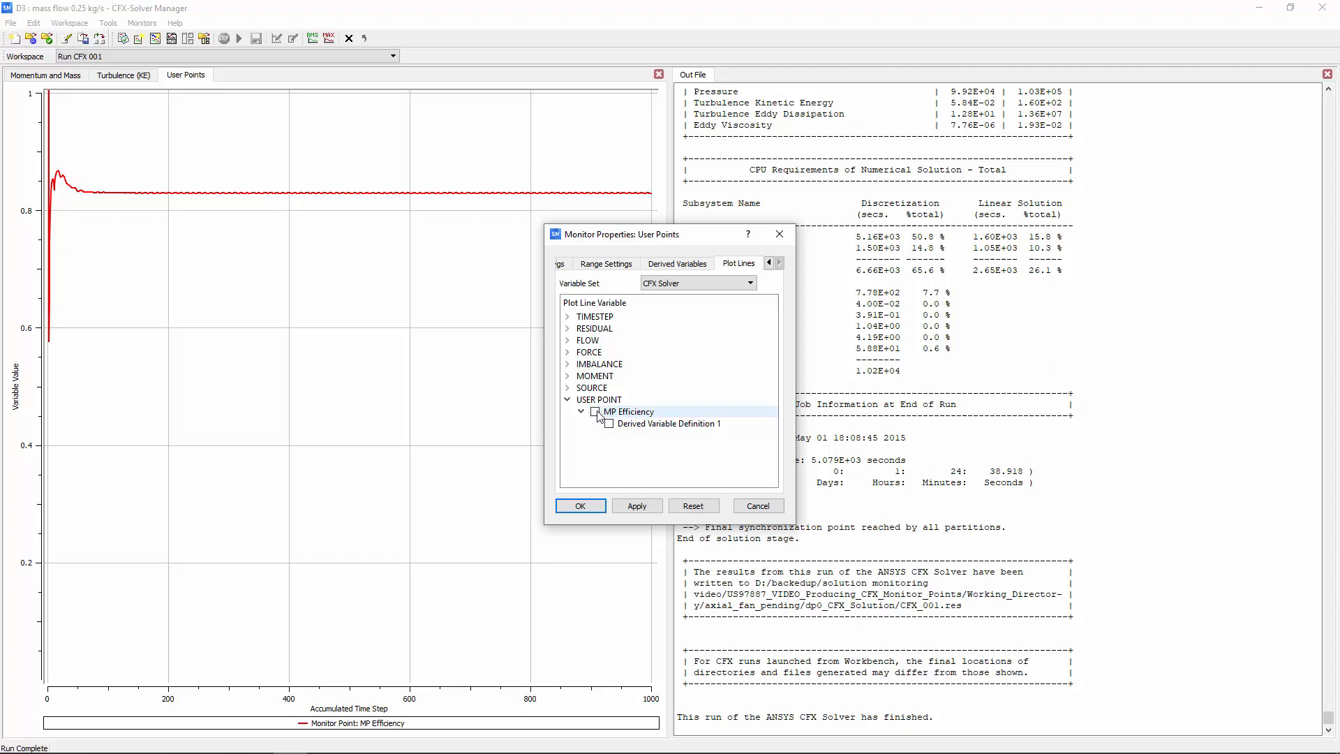
{"action": "left_click", "coordinate": [671, 423]}
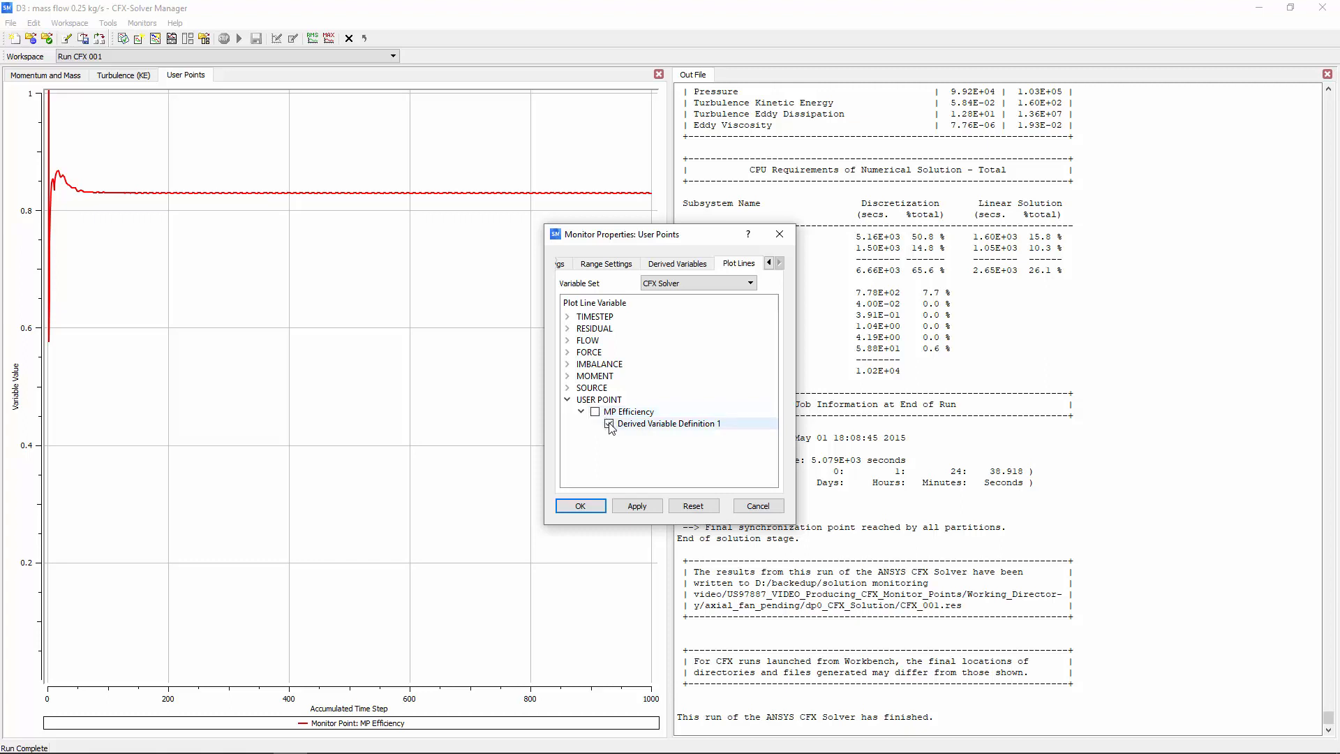
{"action": "left_click", "coordinate": [636, 505]}
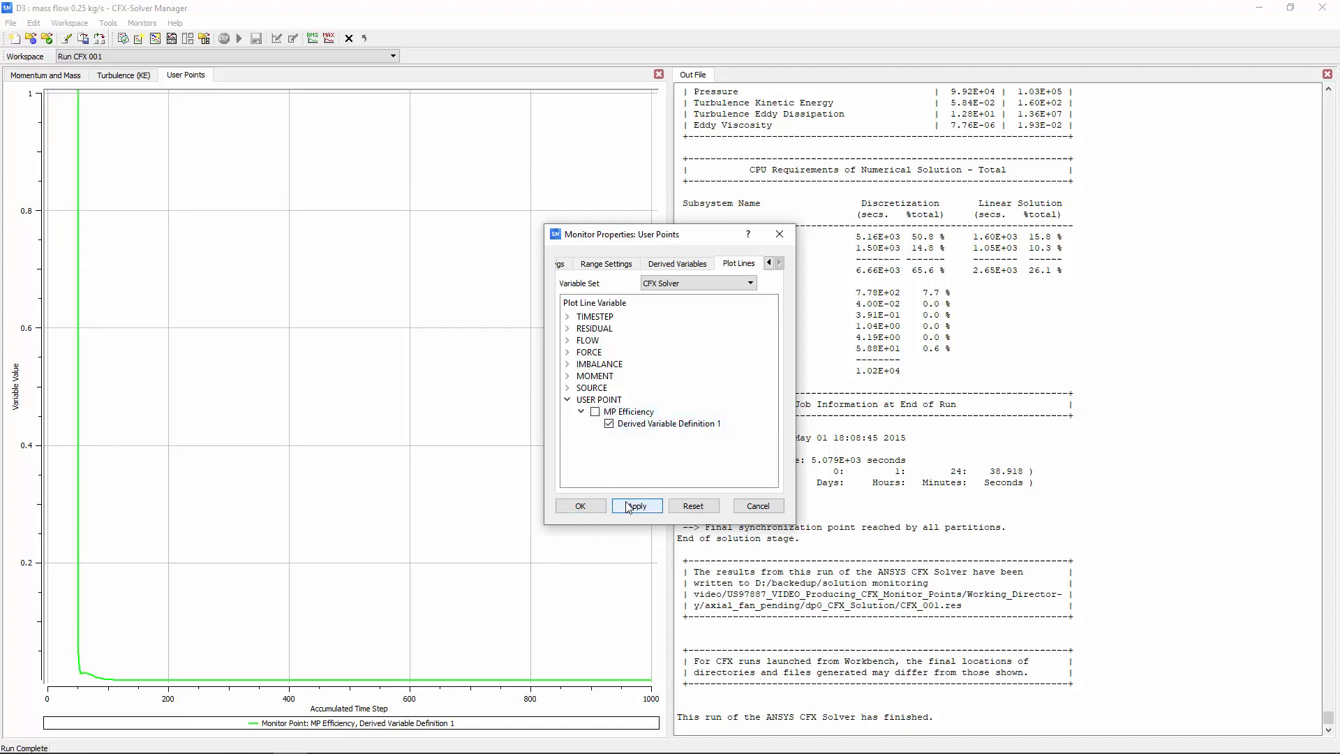
{"action": "left_click", "coordinate": [604, 264]}
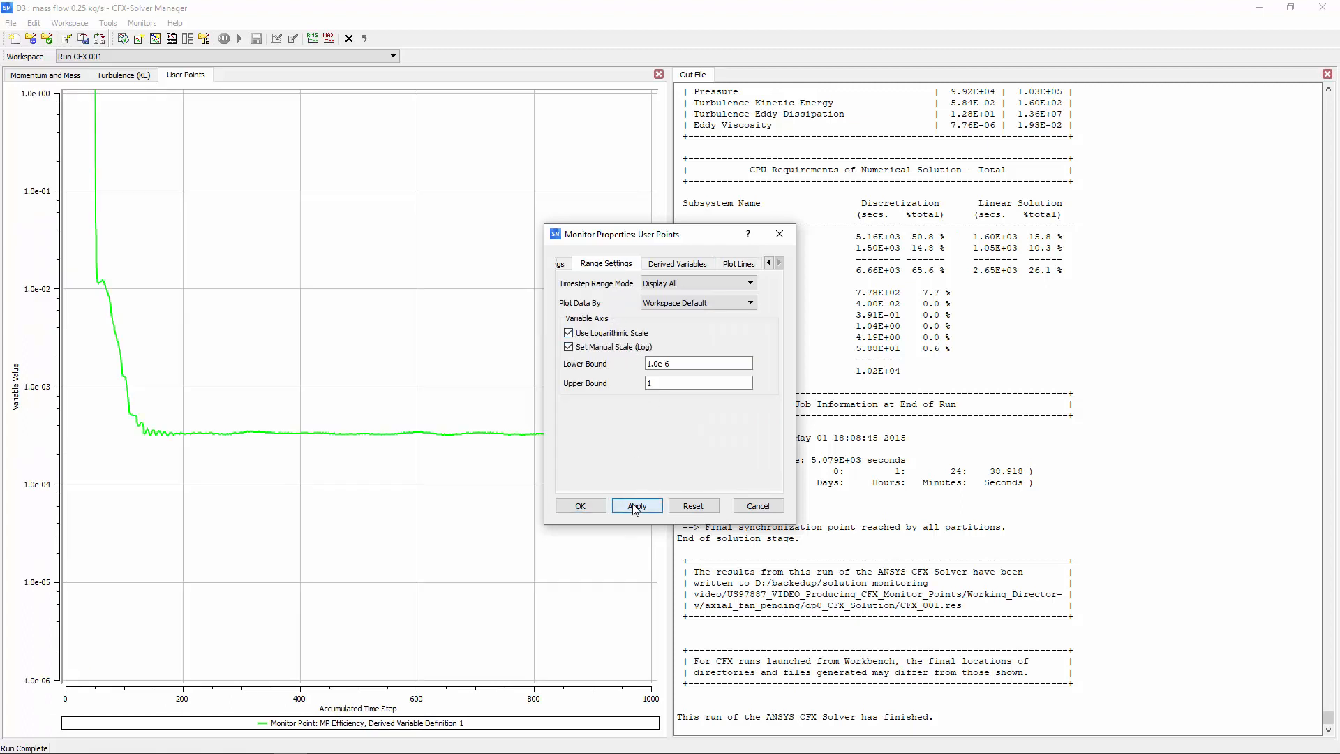
Close Monitor Properties, leaving the log-scale standard deviation plot settled near 3e-4.
{"action": "left_click", "coordinate": [581, 505]}
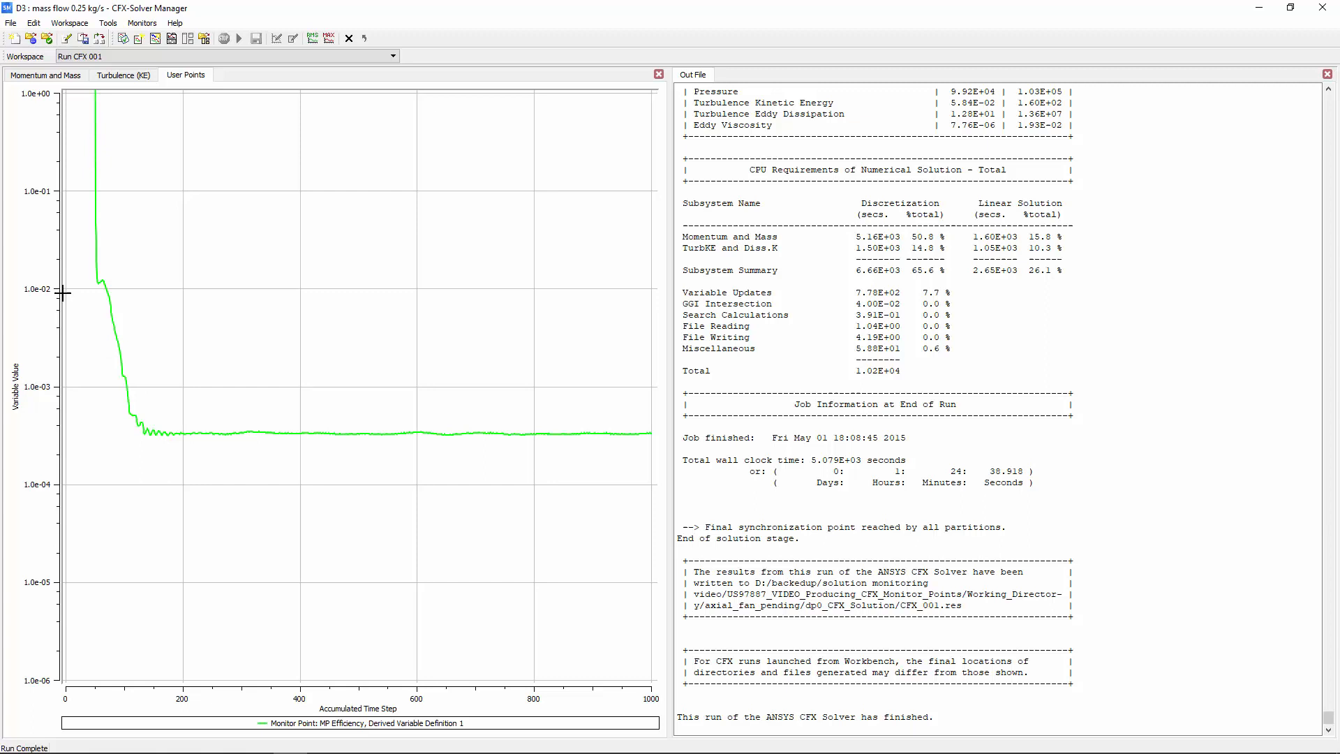
{"action": "mouse_move", "coordinate": [85, 288]}
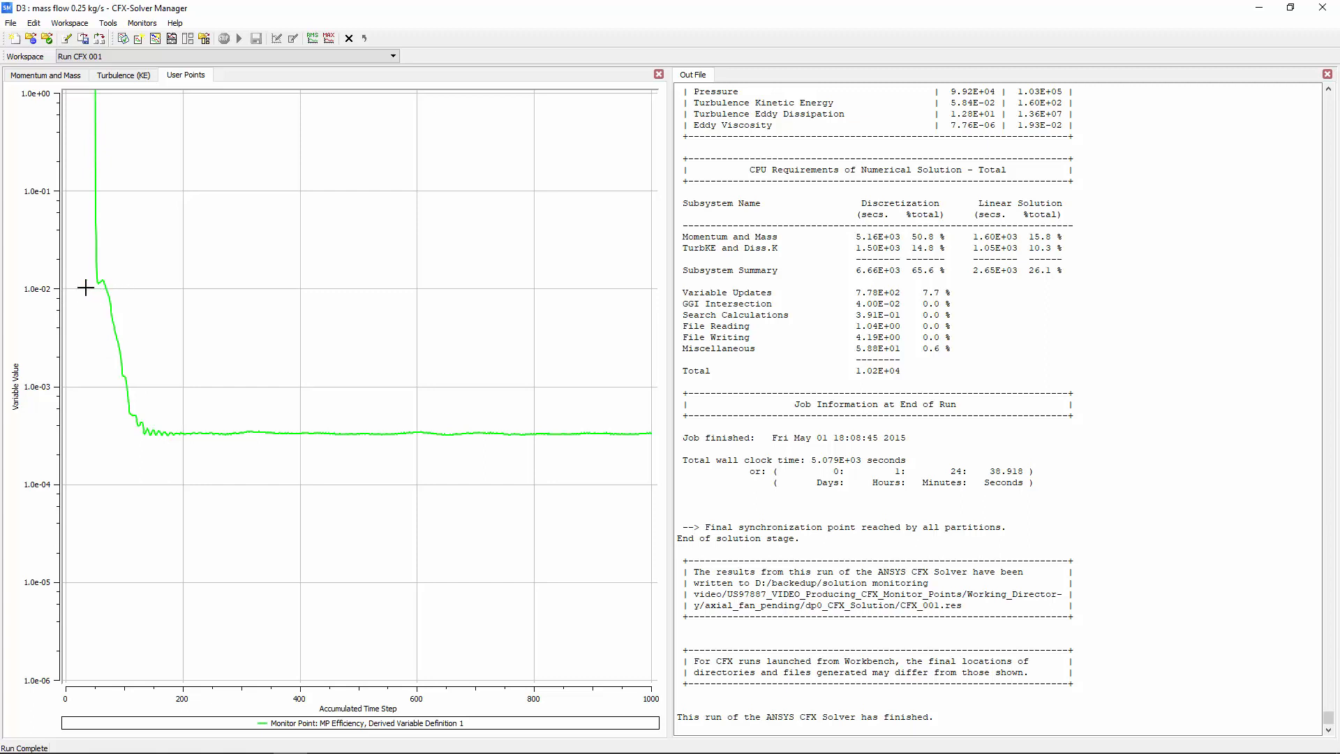
{"action": "mouse_move", "coordinate": [65, 287]}
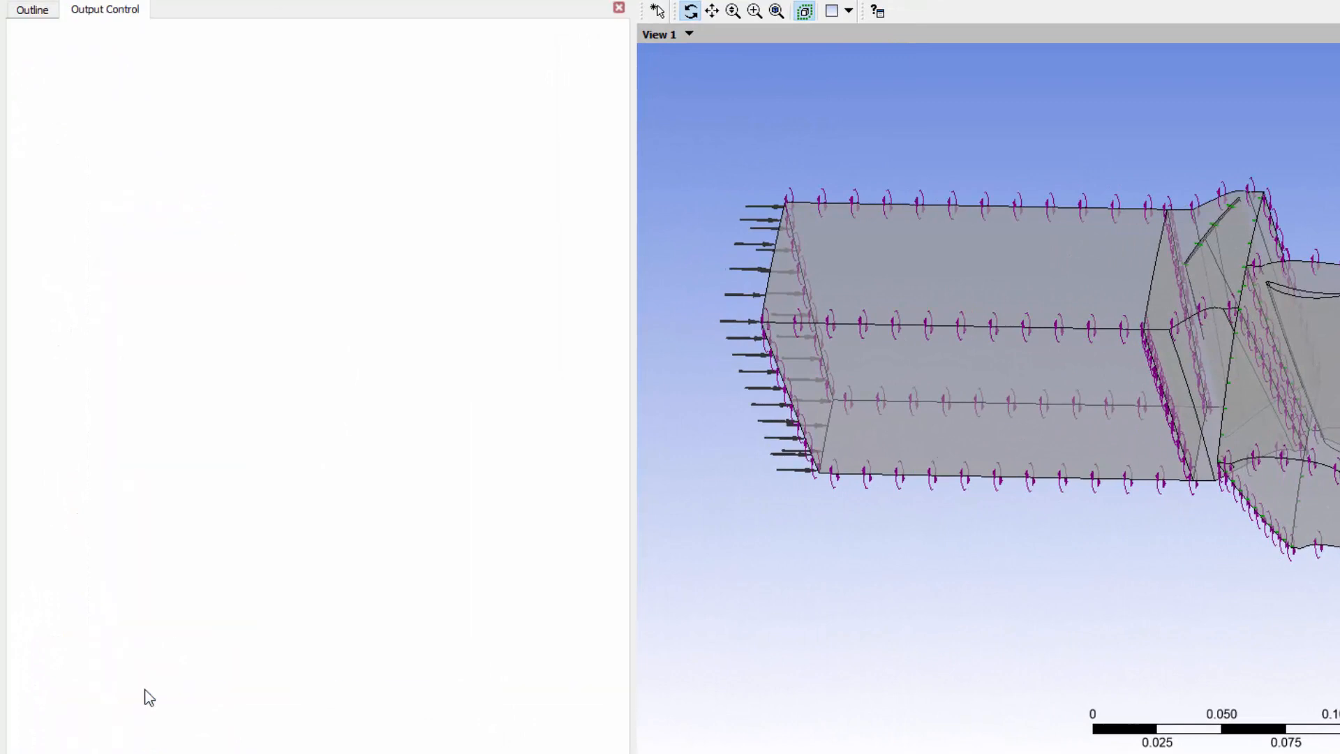
Enable Monitor Statistics for MP Efficiency as Standard Deviation over 50 iterations and close Output Control.
{"action": "left_click", "coordinate": [105, 10]}
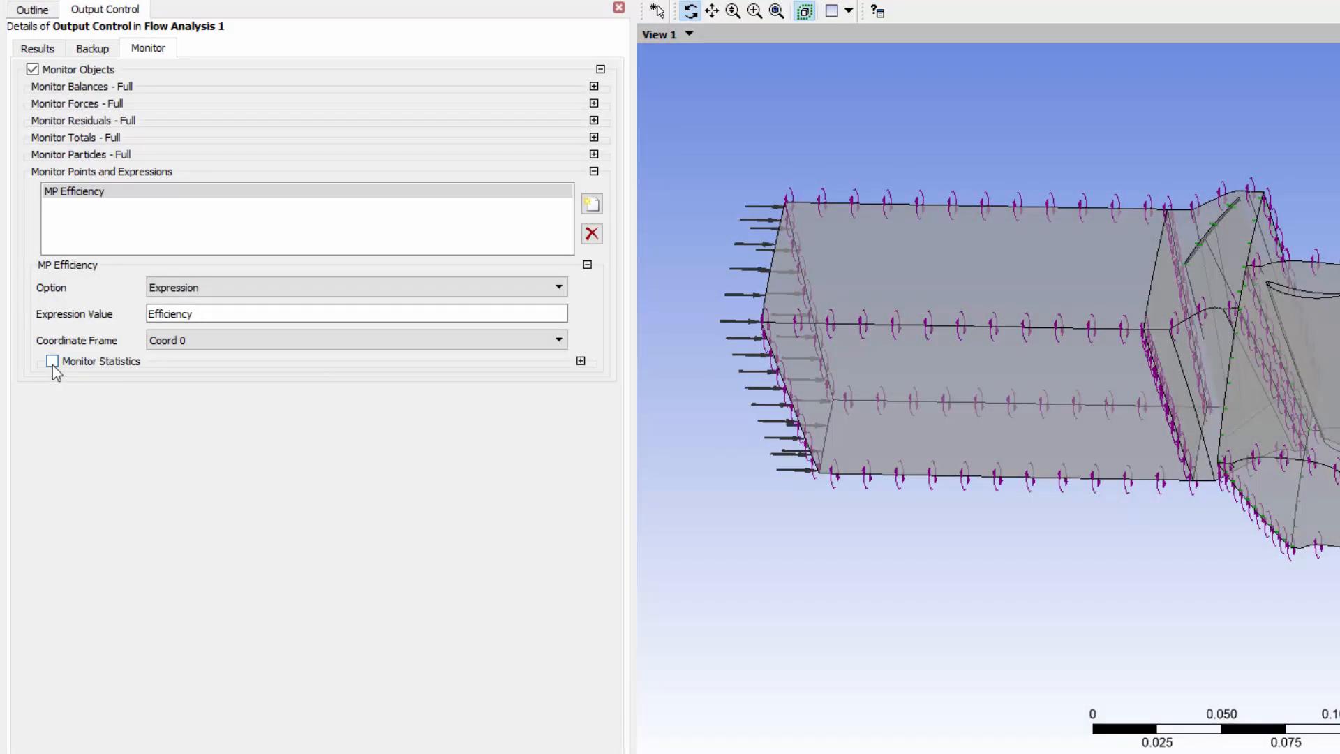
{"action": "left_click", "coordinate": [51, 360]}
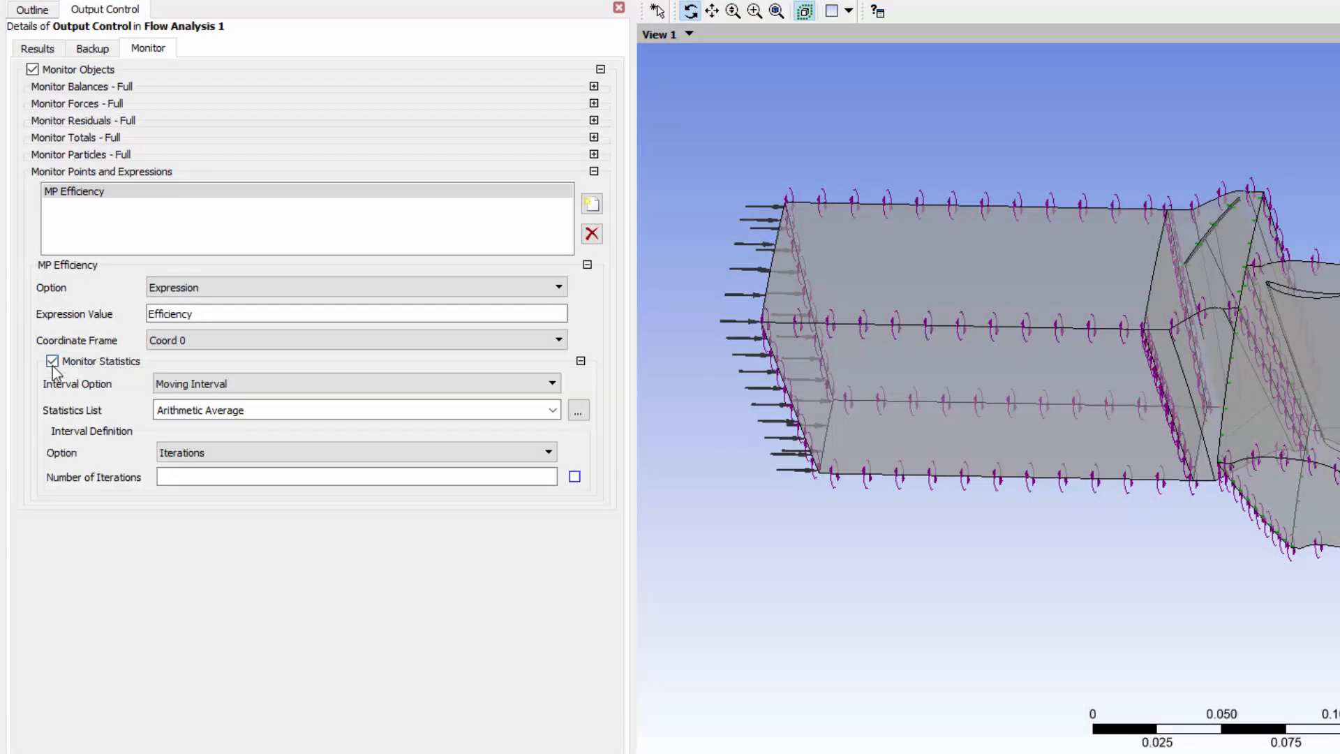
{"action": "left_click", "coordinate": [553, 411]}
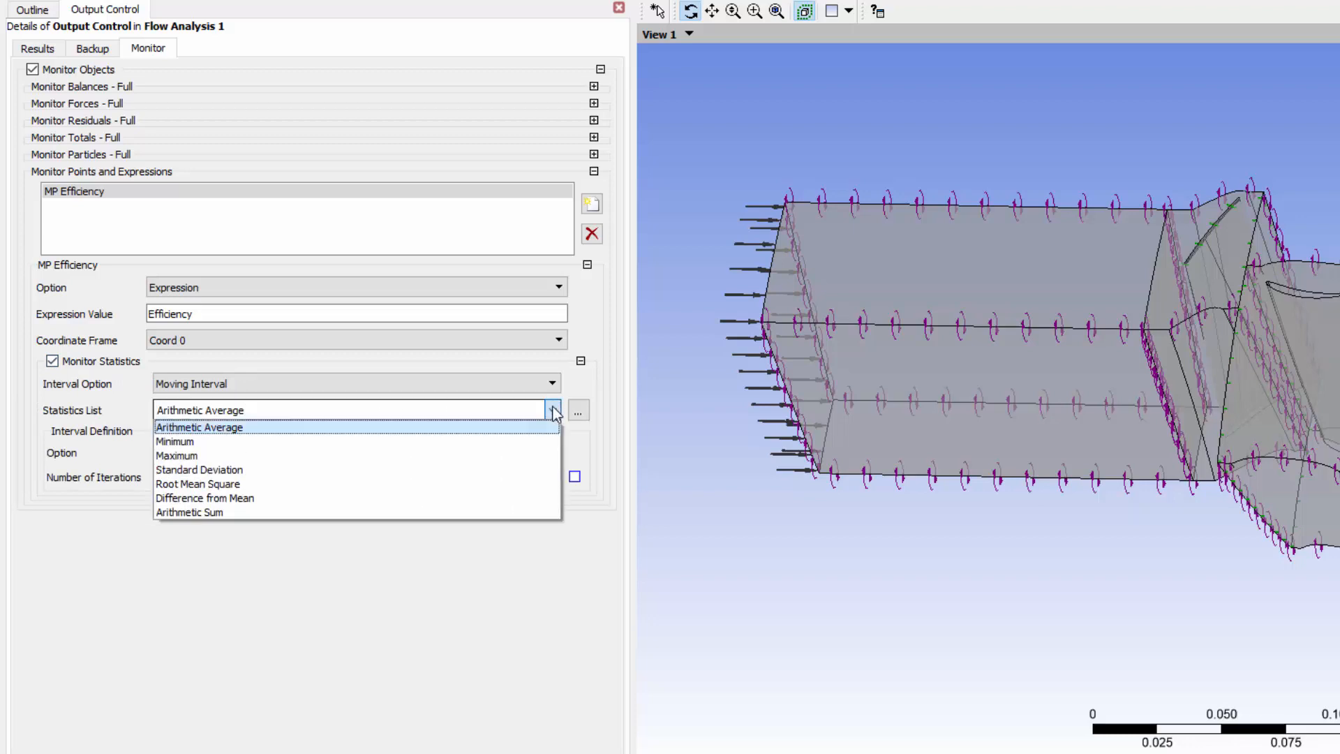
{"action": "left_click", "coordinate": [200, 469]}
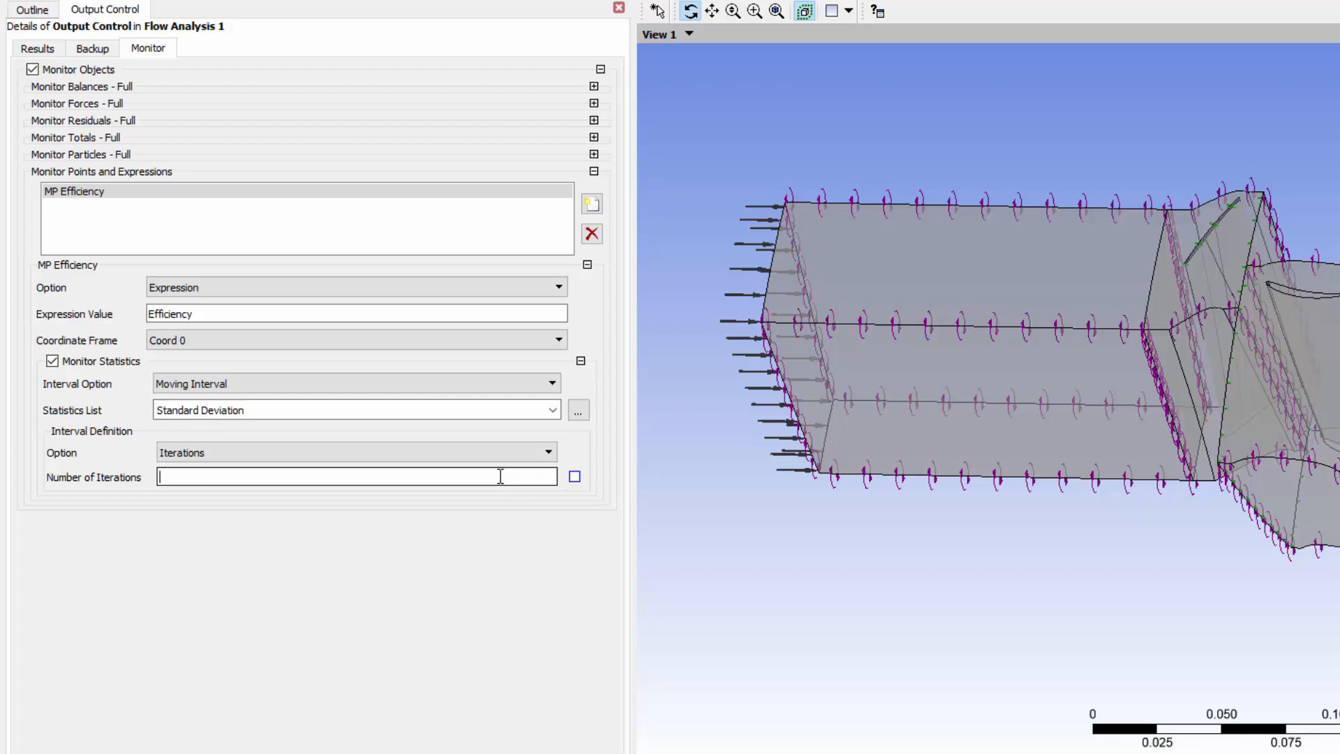
{"action": "type", "text": "50"}
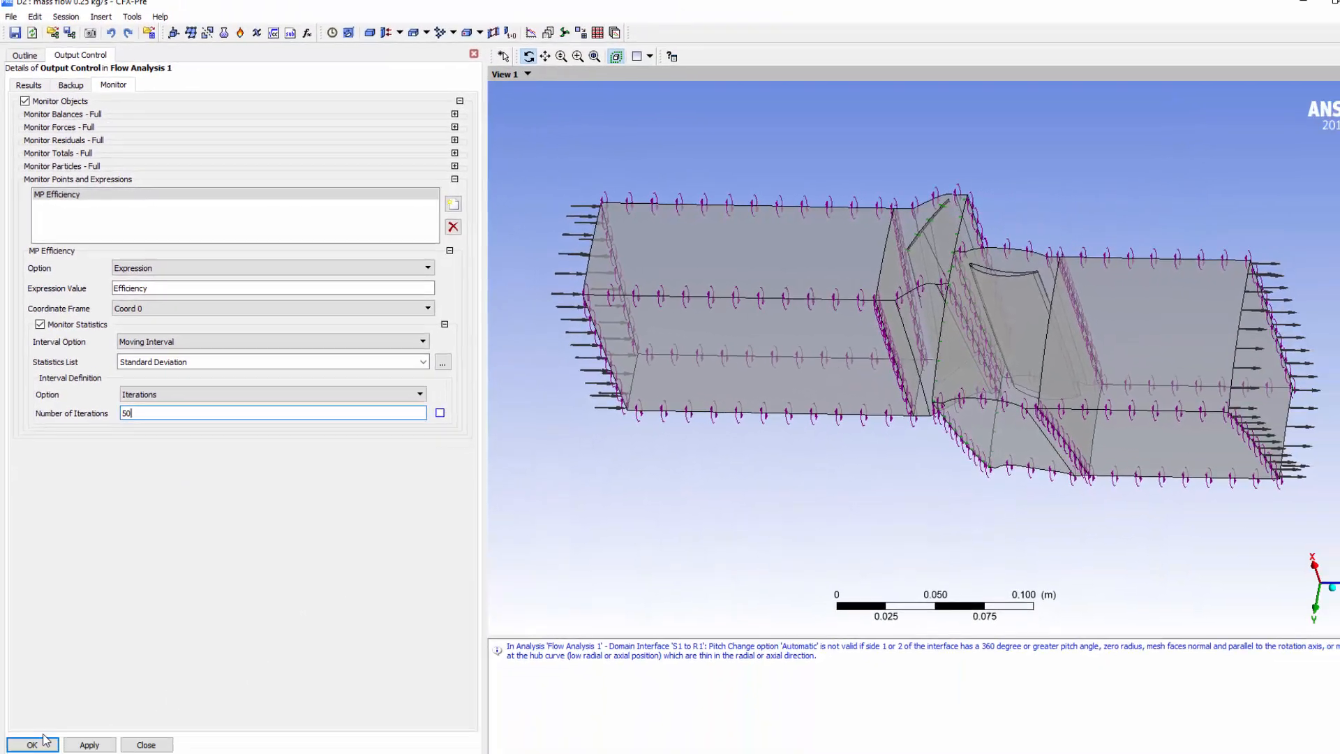
{"action": "left_click", "coordinate": [32, 744]}
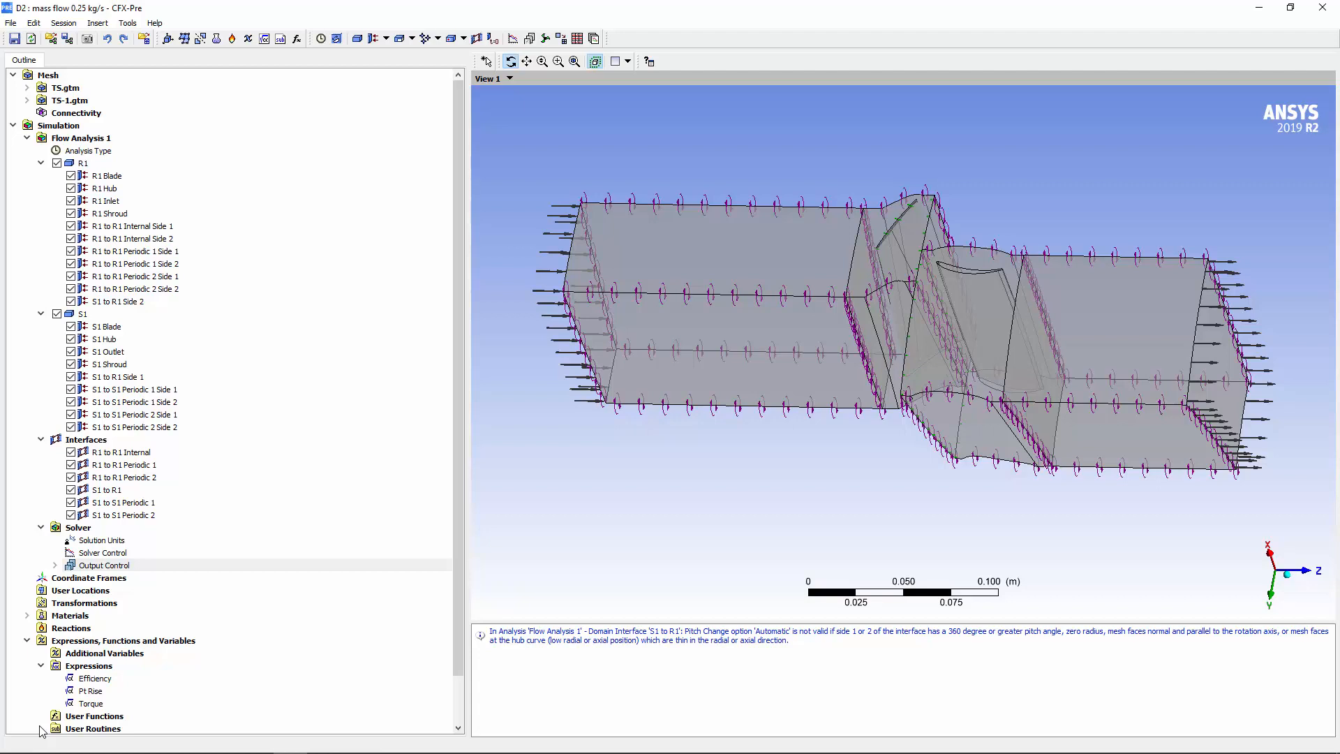
{"action": "double_click", "coordinate": [100, 553]}
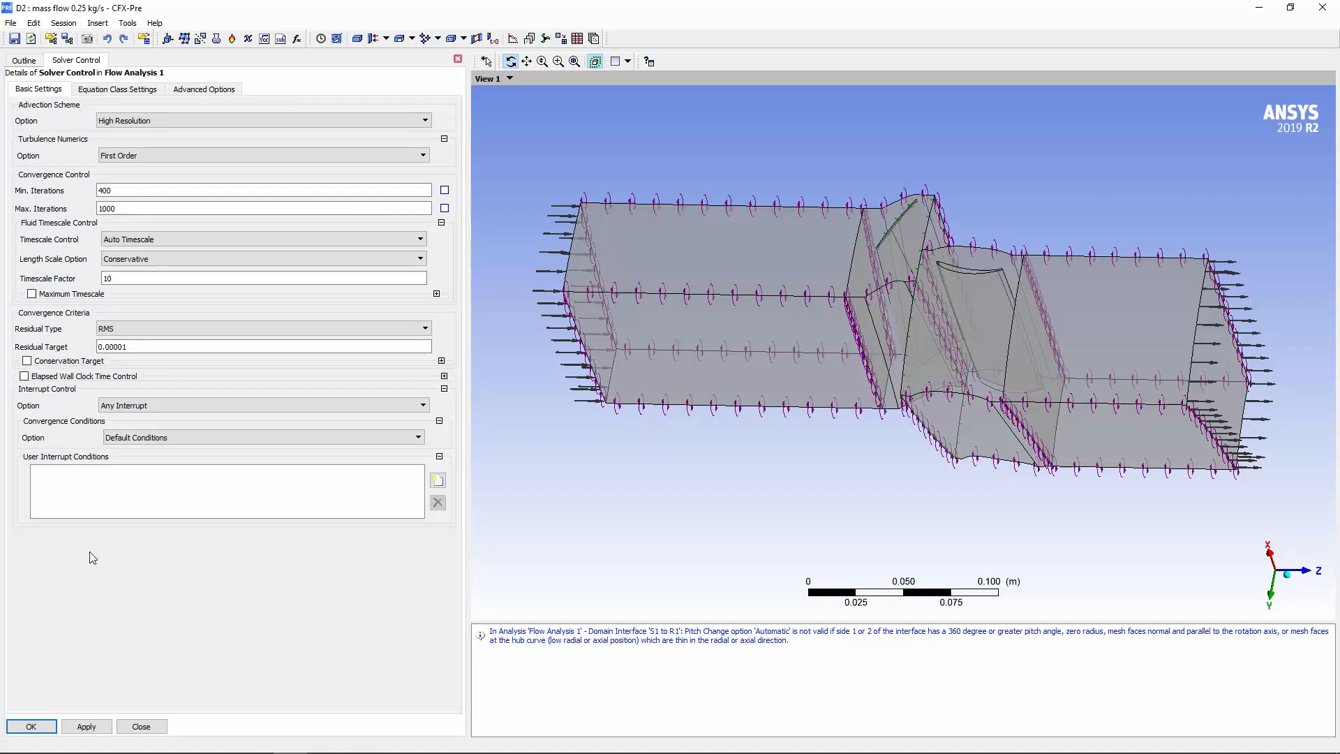
{"action": "left_click", "coordinate": [437, 480]}
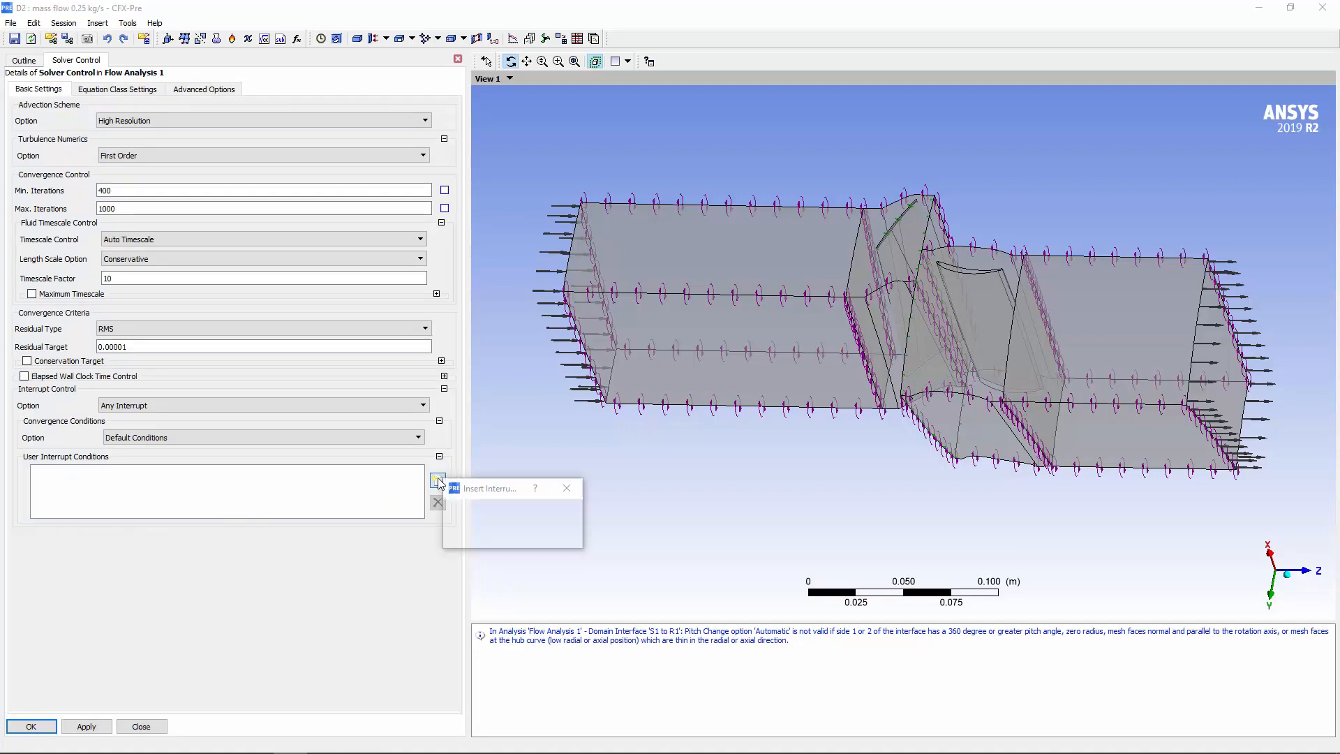
{"action": "left_click", "coordinate": [436, 481]}
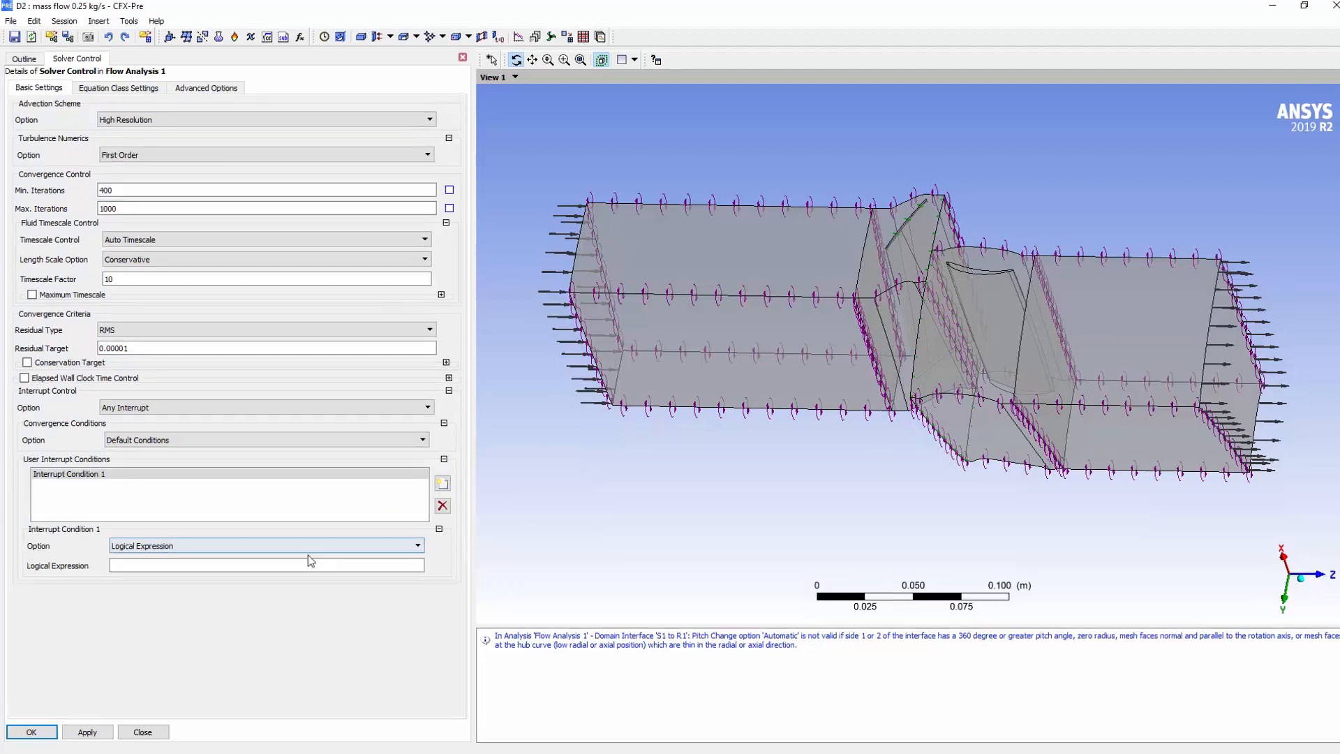
{"action": "type", "text": "probe(Expression Value.Standard Deviation)@MP Efficiency<0.01 && aitern>51"}
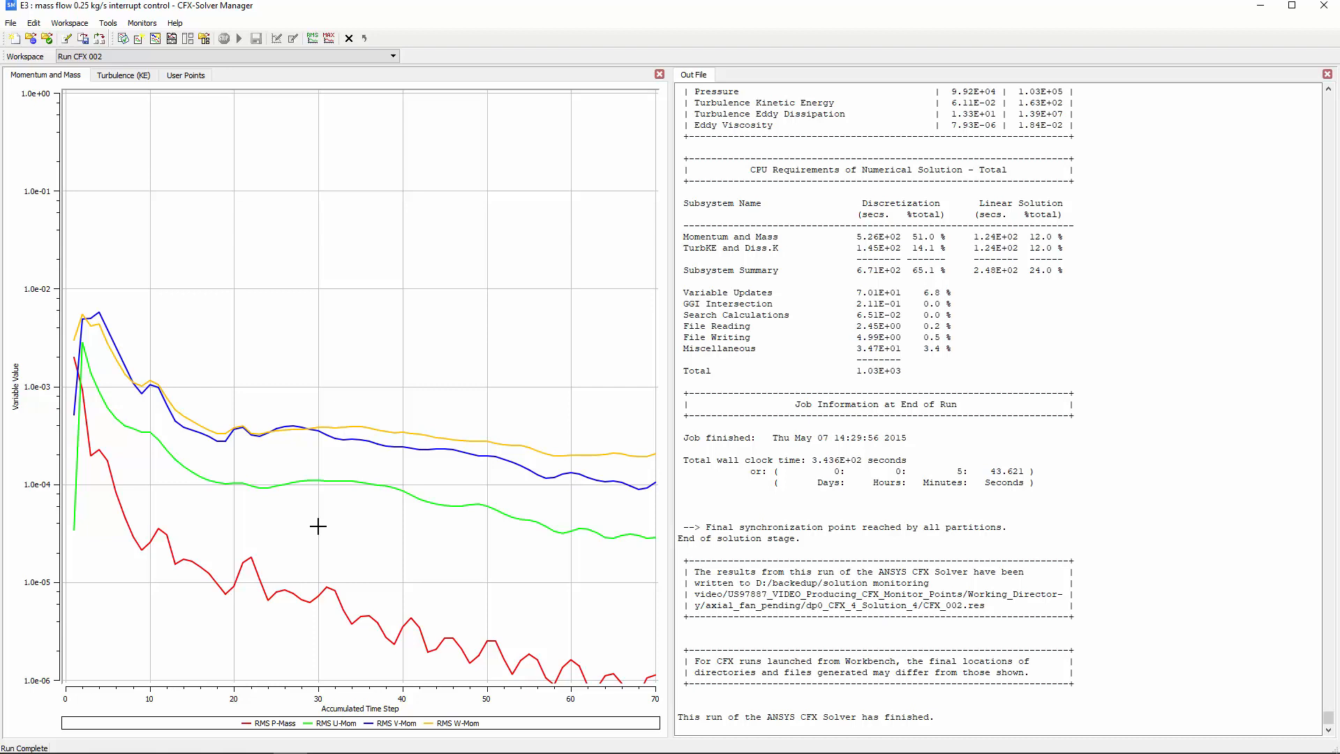
{"action": "mouse_move", "coordinate": [212, 127]}
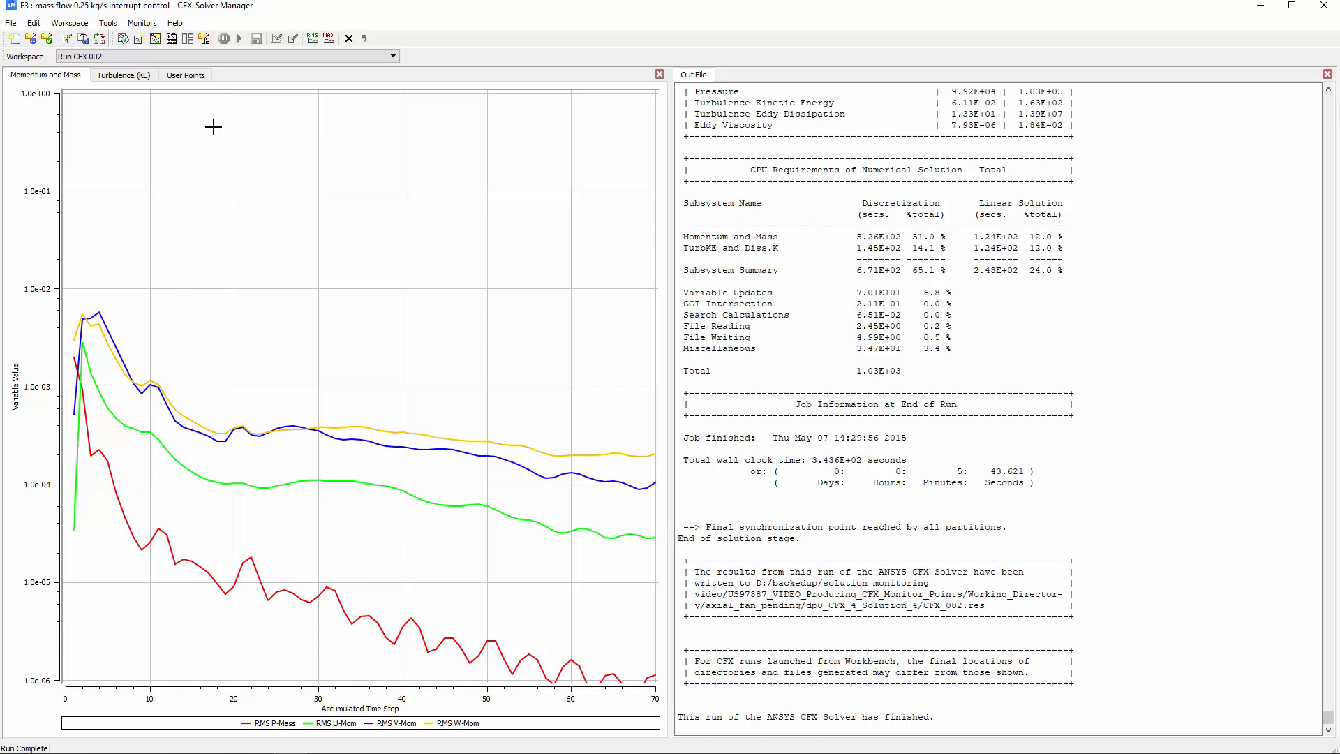
Show the User Points plot of MP Efficiency for the interrupt-control run.
{"action": "left_click", "coordinate": [186, 76]}
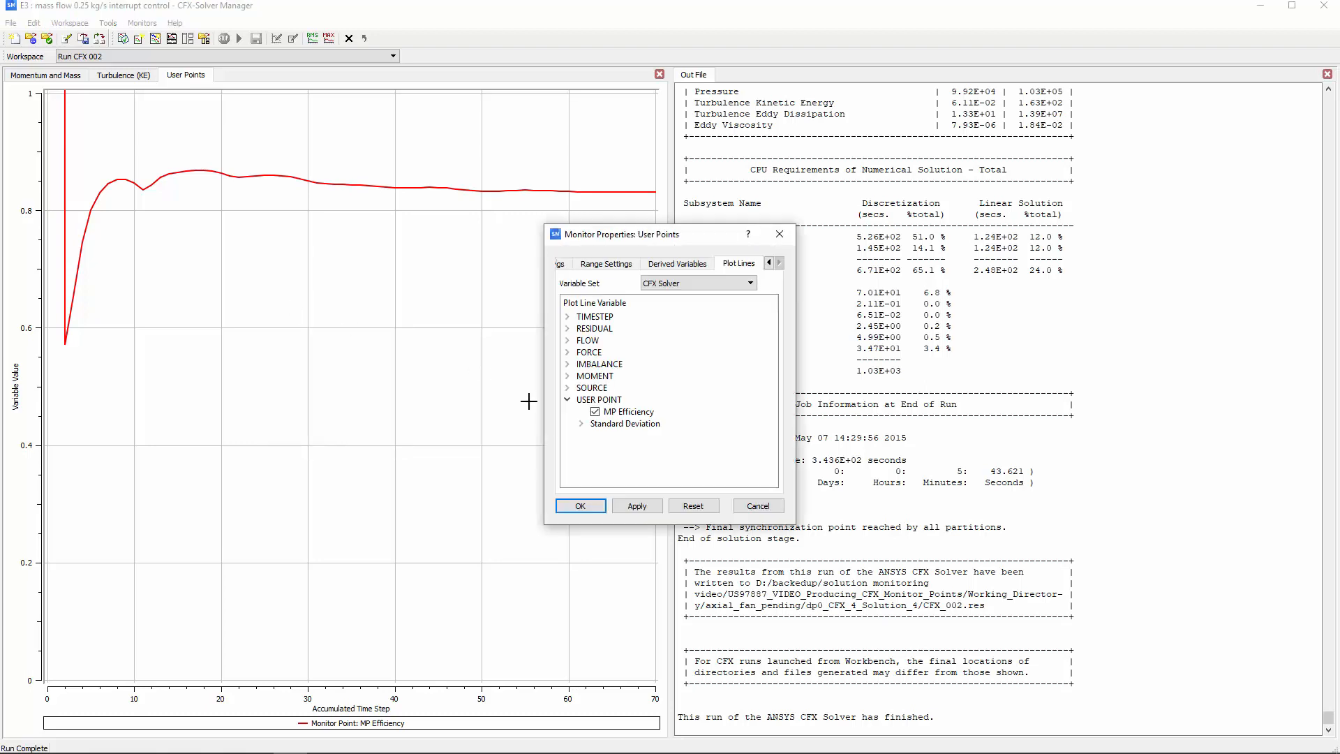
Plot only MP Efficiency's standard deviation on a logarithmic axis with lower bound 1e-6.
{"action": "left_click", "coordinate": [580, 423]}
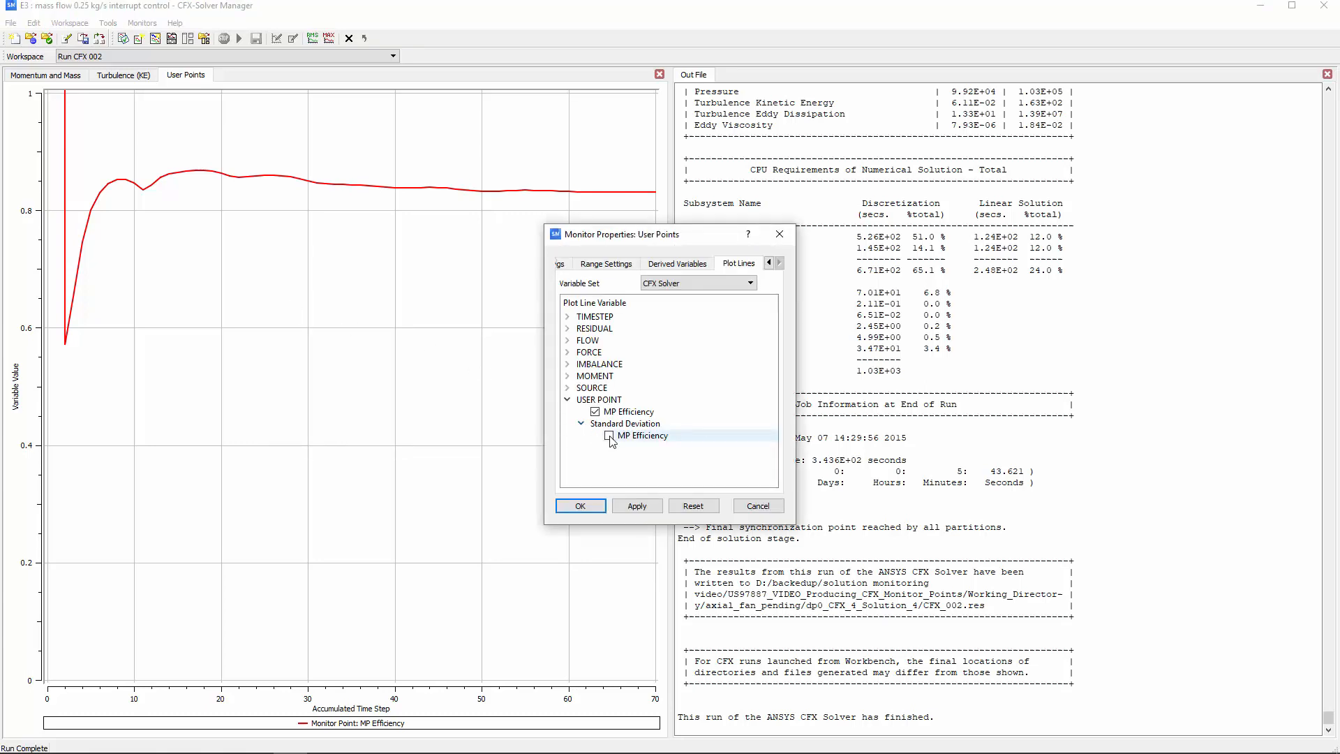
{"action": "left_click", "coordinate": [608, 435]}
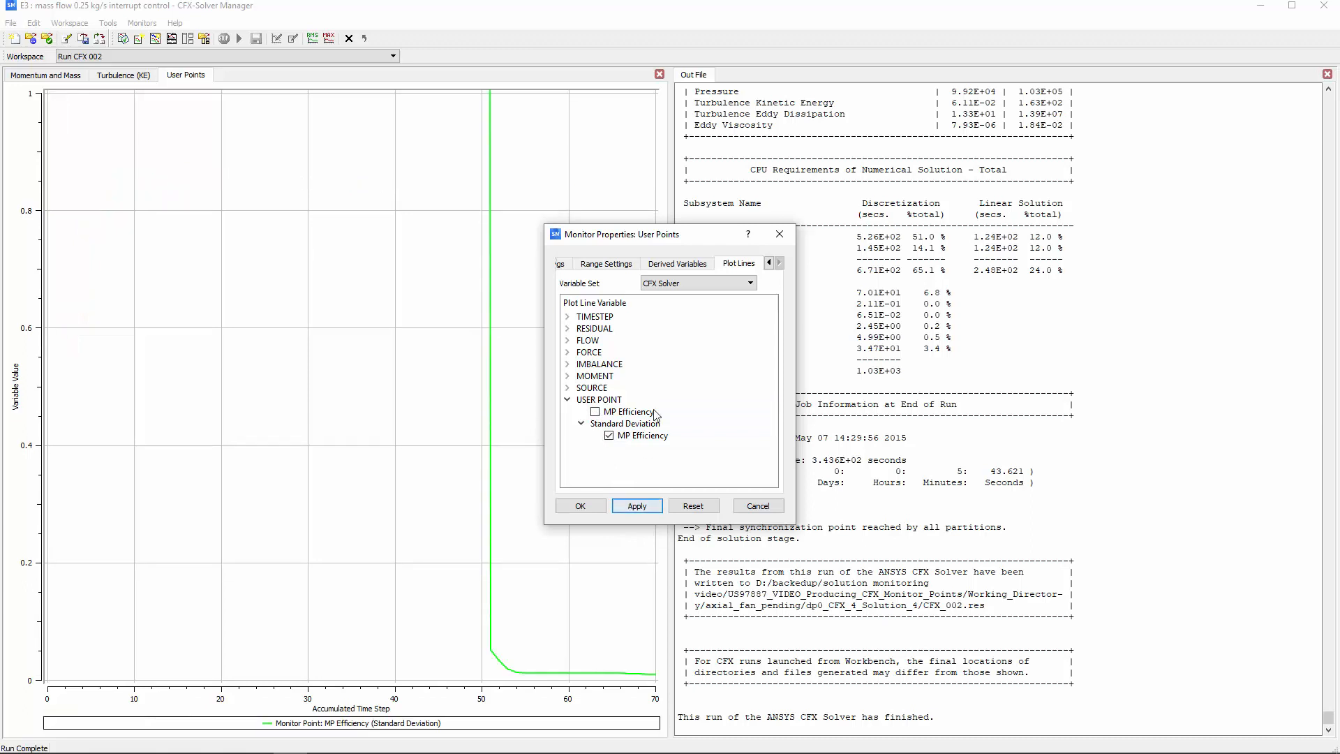
{"action": "left_click", "coordinate": [604, 264]}
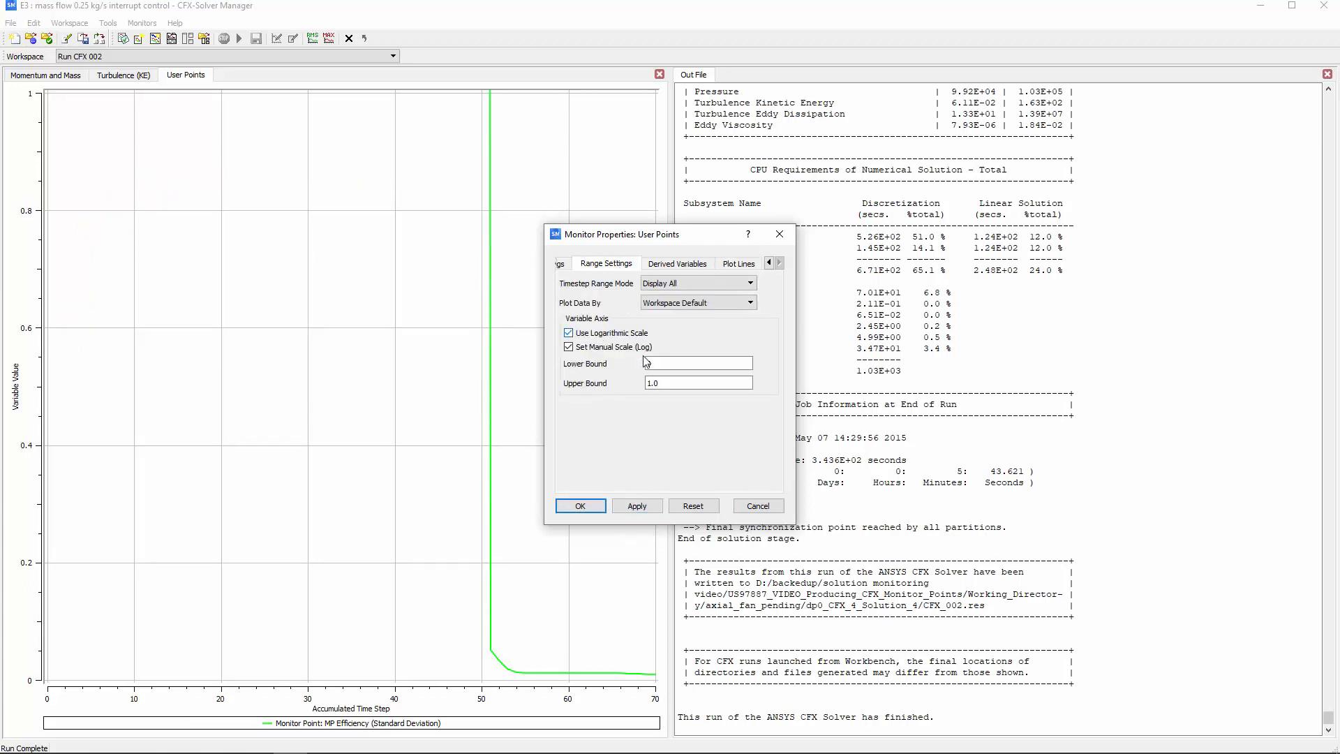
{"action": "type", "text": "1e-6"}
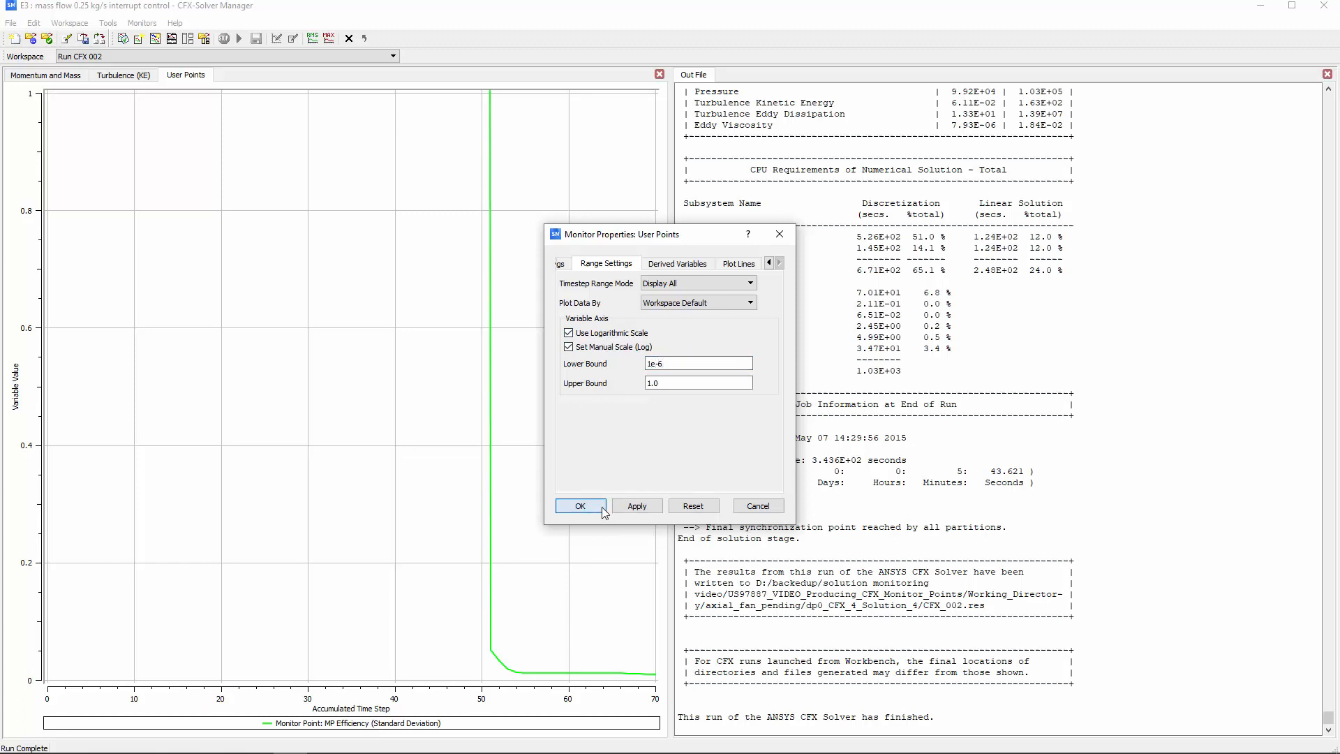
{"action": "left_click", "coordinate": [580, 505]}
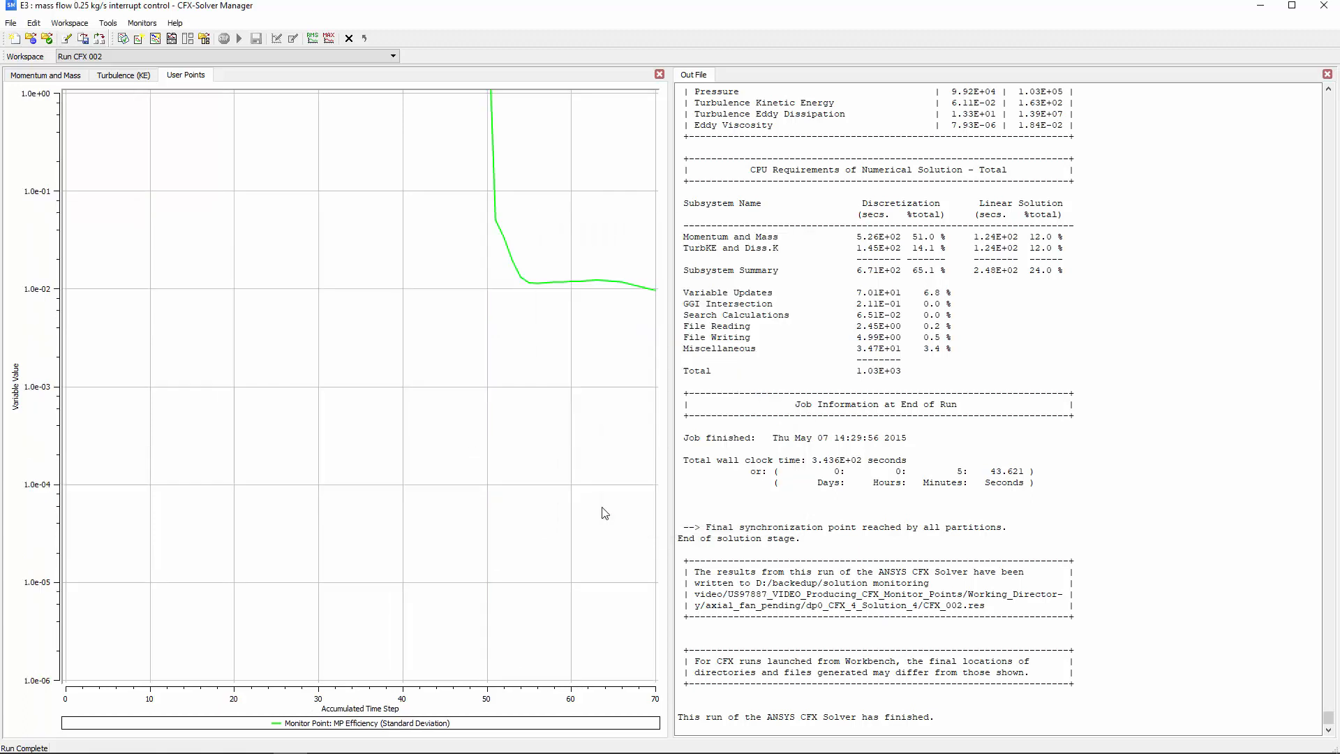